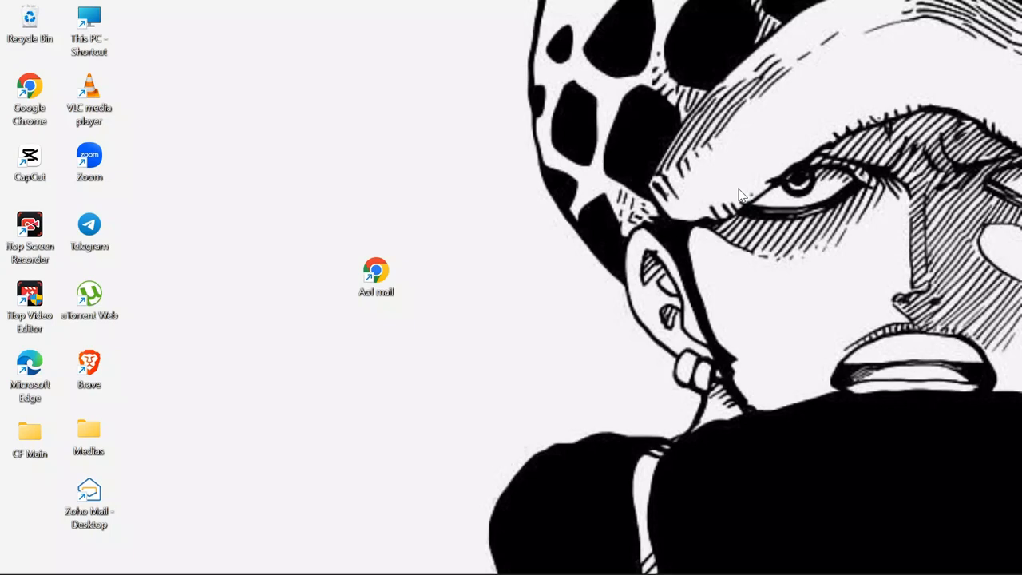
{"action": "mouse_move", "coordinate": [448, 256]}
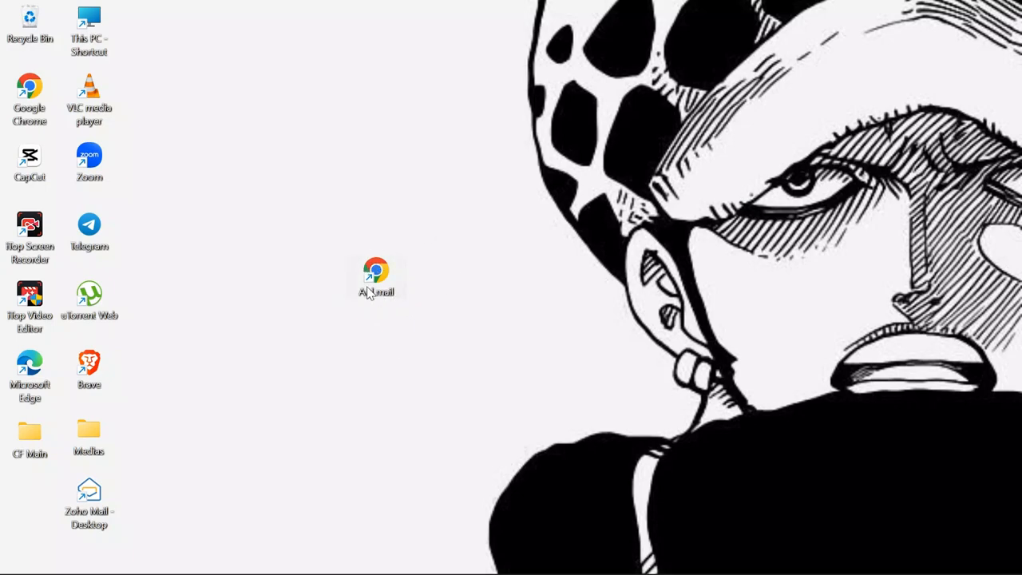
Launch AOL Mail from the desktop shortcut and show the Inbox message list.
{"action": "double_click", "coordinate": [375, 272]}
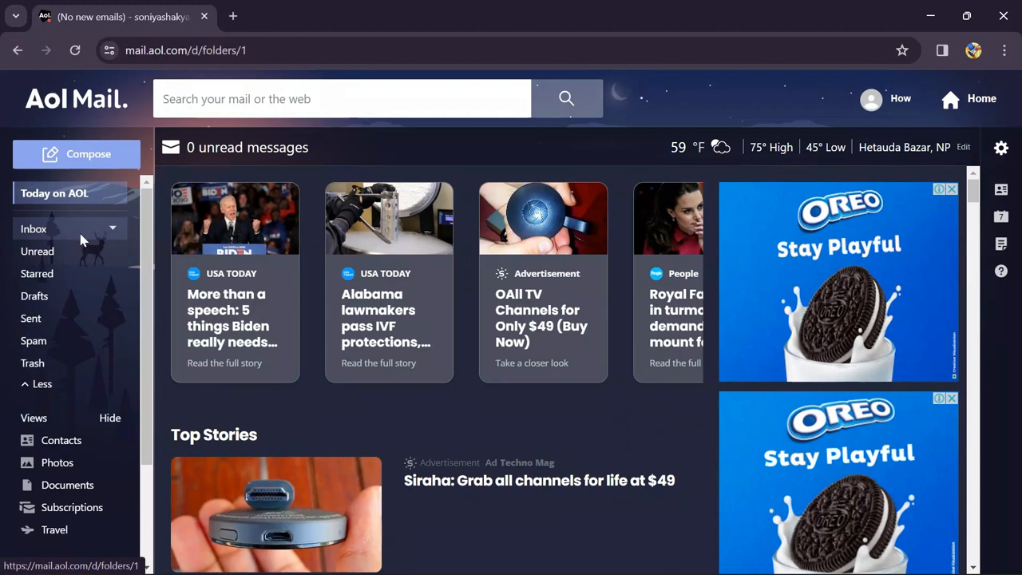
{"action": "left_click", "coordinate": [33, 228]}
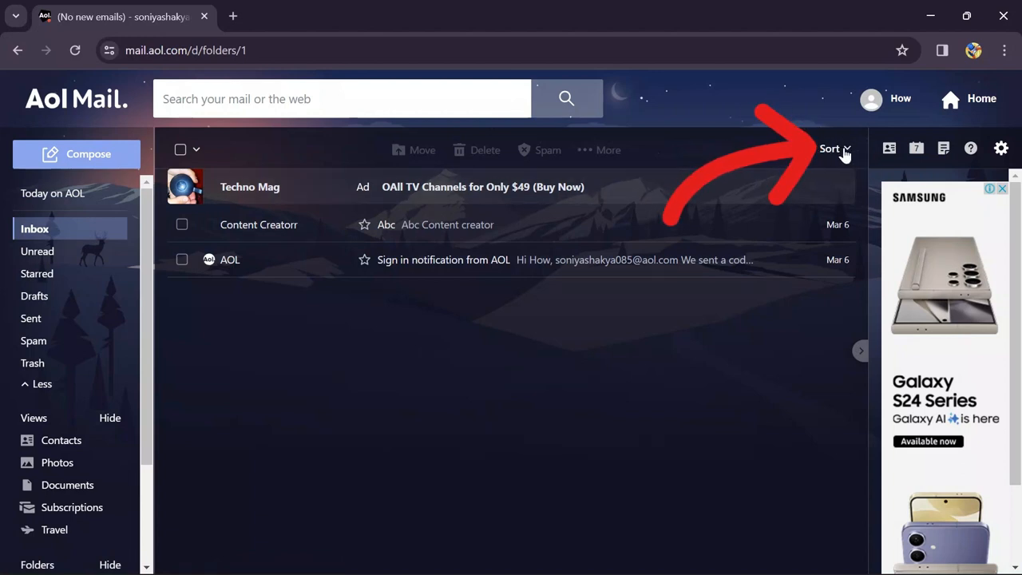
Sort the inbox by Sender using the Sort dropdown.
{"action": "left_click", "coordinate": [829, 148]}
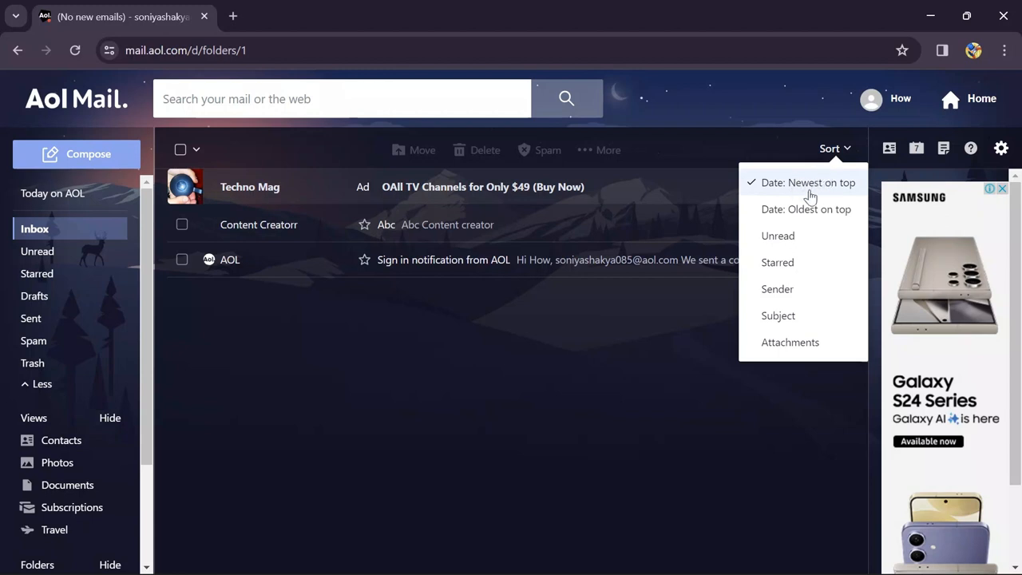
{"action": "mouse_move", "coordinate": [792, 192]}
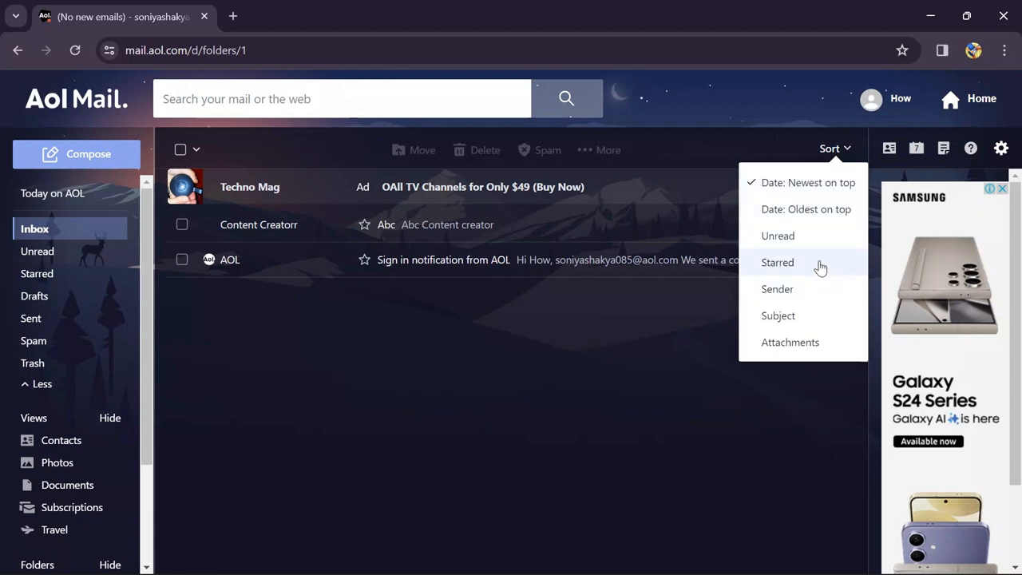
{"action": "mouse_move", "coordinate": [778, 289]}
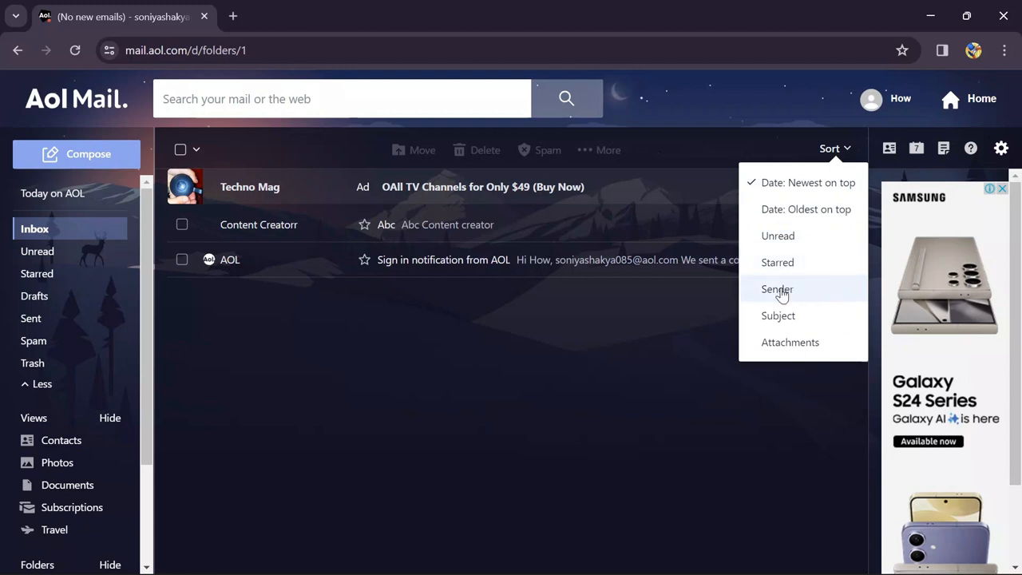
{"action": "left_click", "coordinate": [778, 289]}
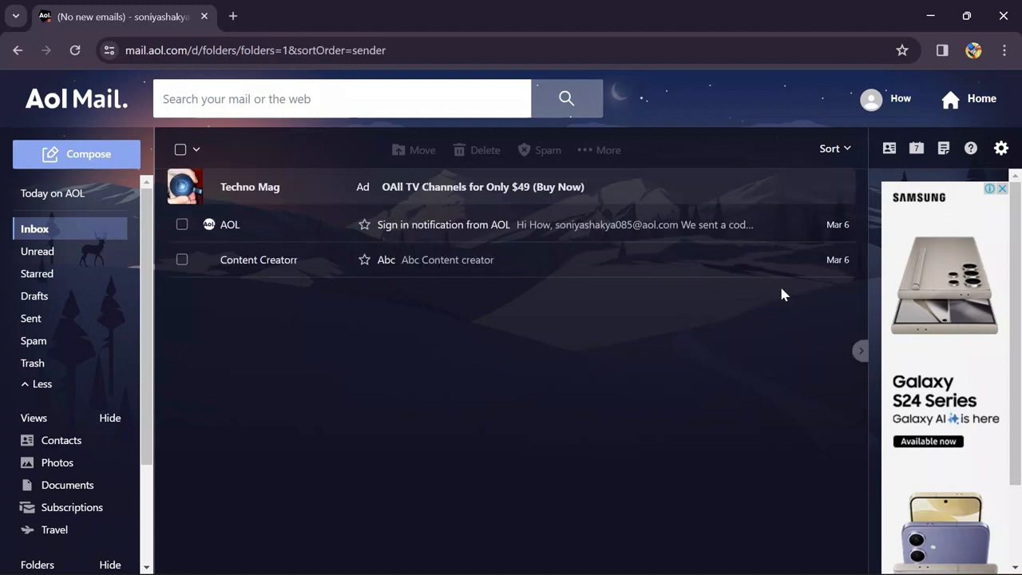